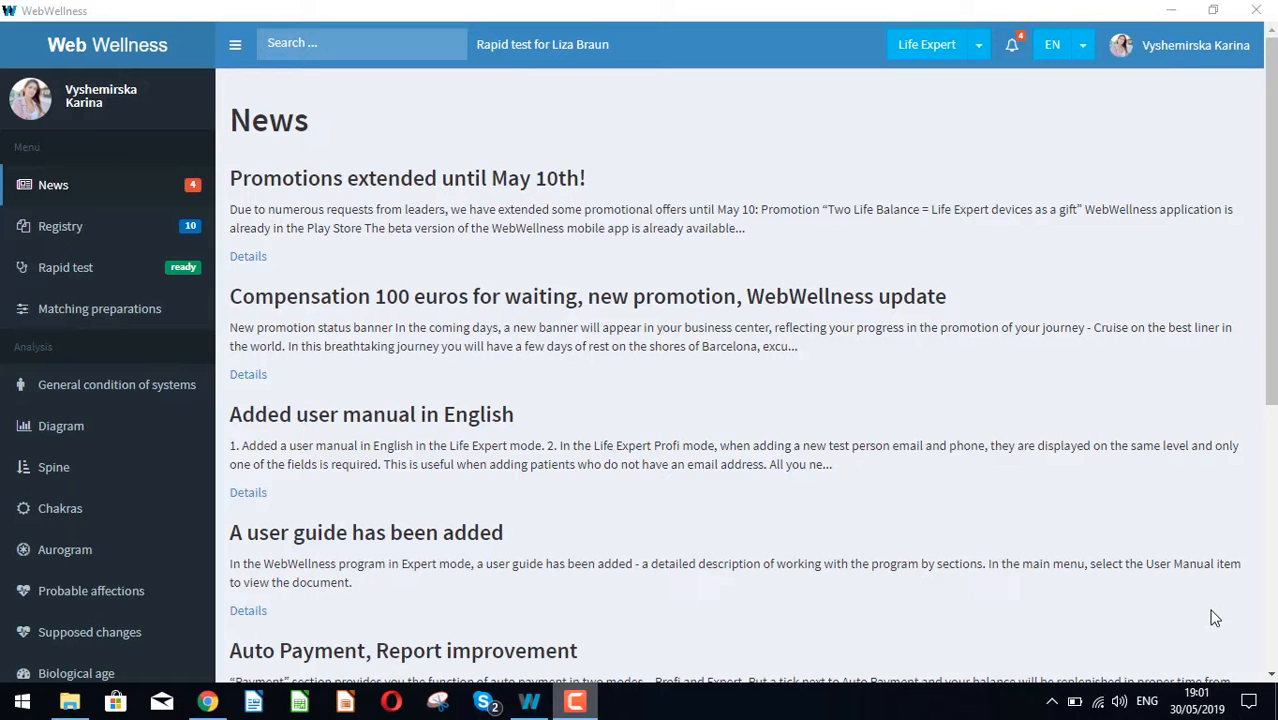
mouse_move(860, 442)
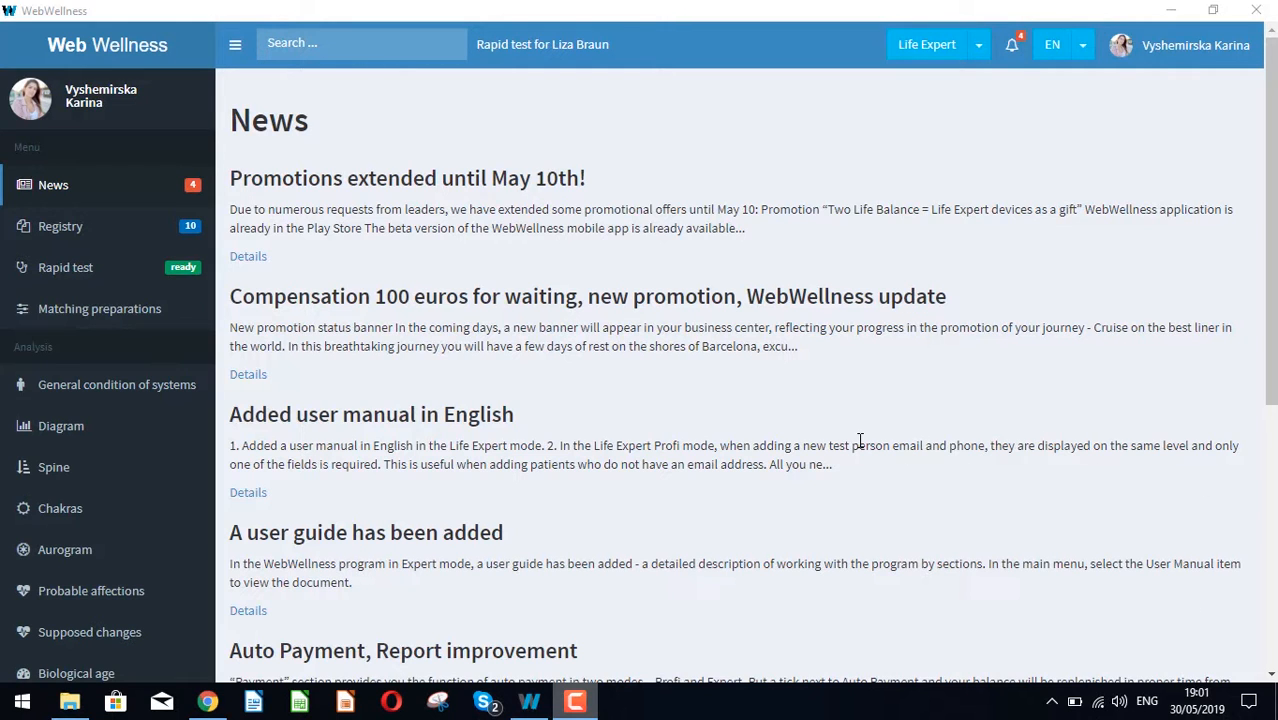
mouse_move(98, 226)
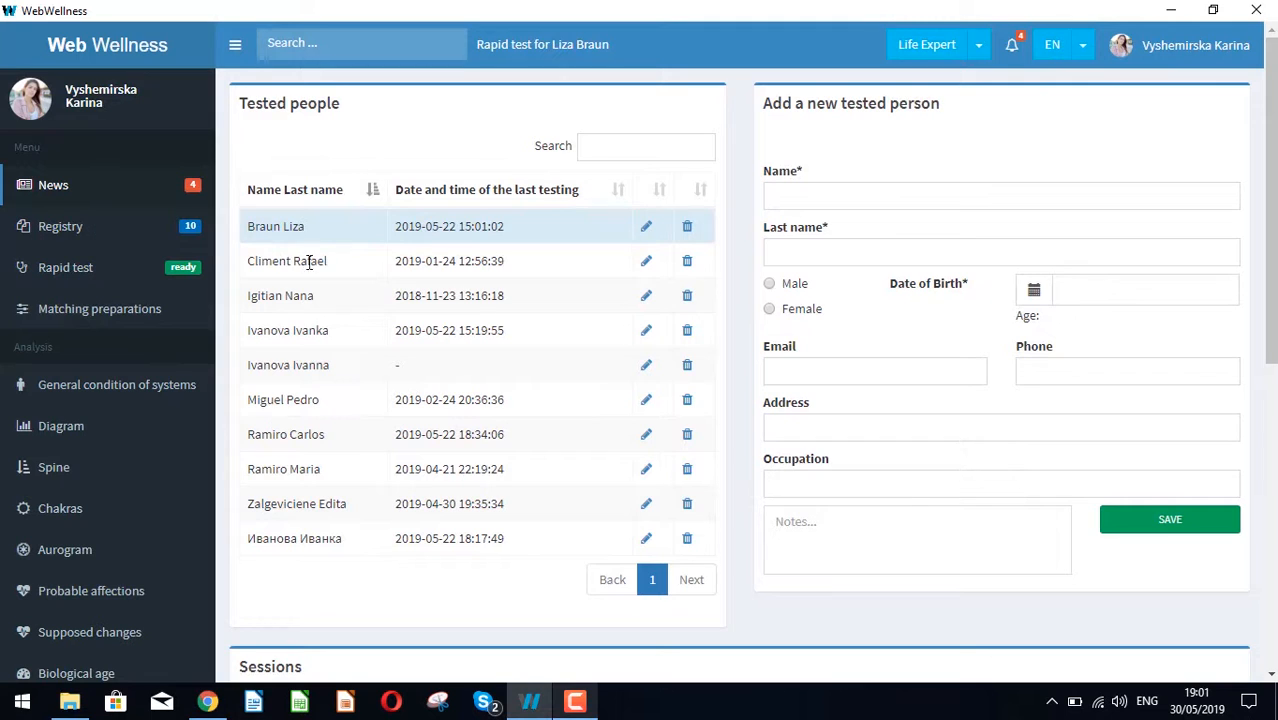
click(288, 330)
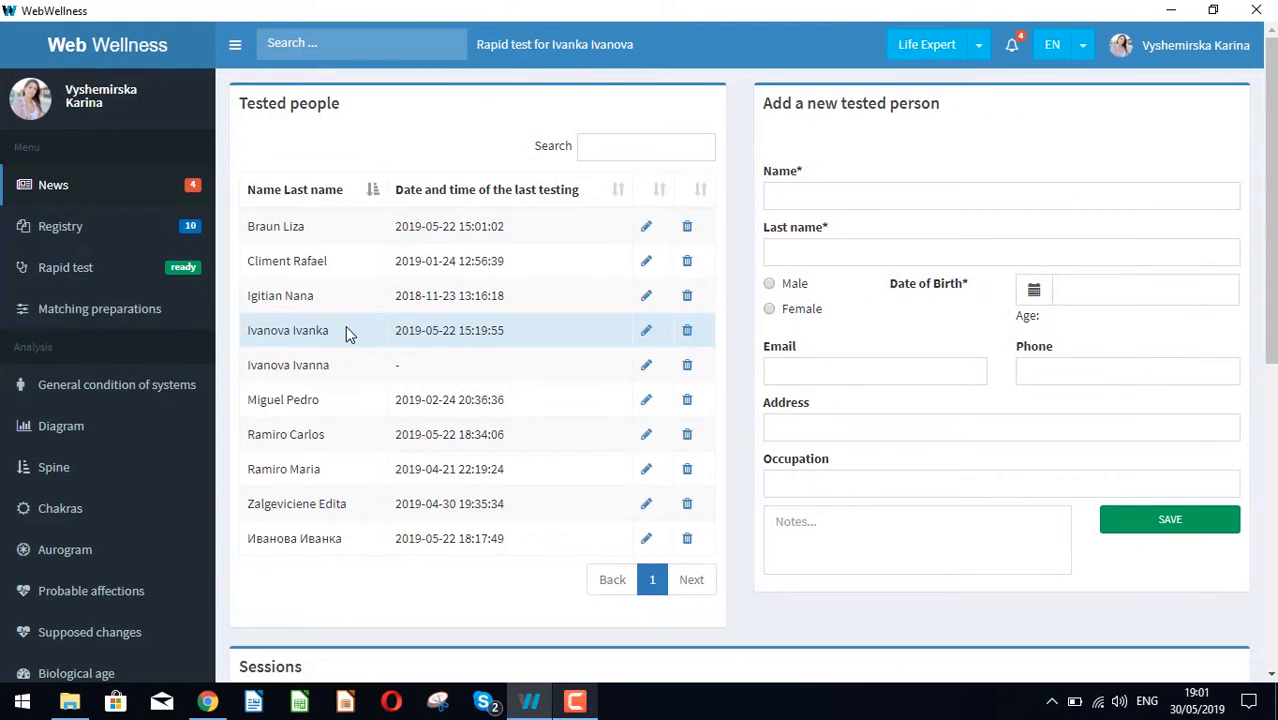
mouse_move(68, 158)
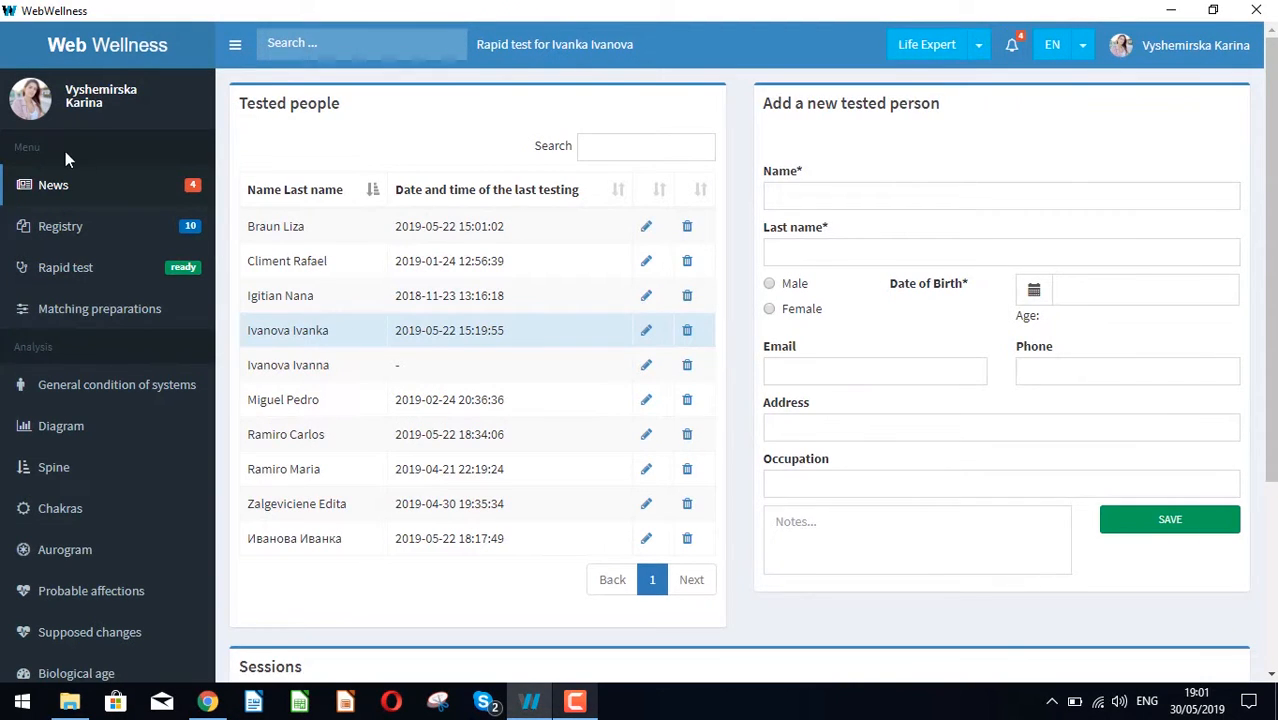
mouse_move(52, 190)
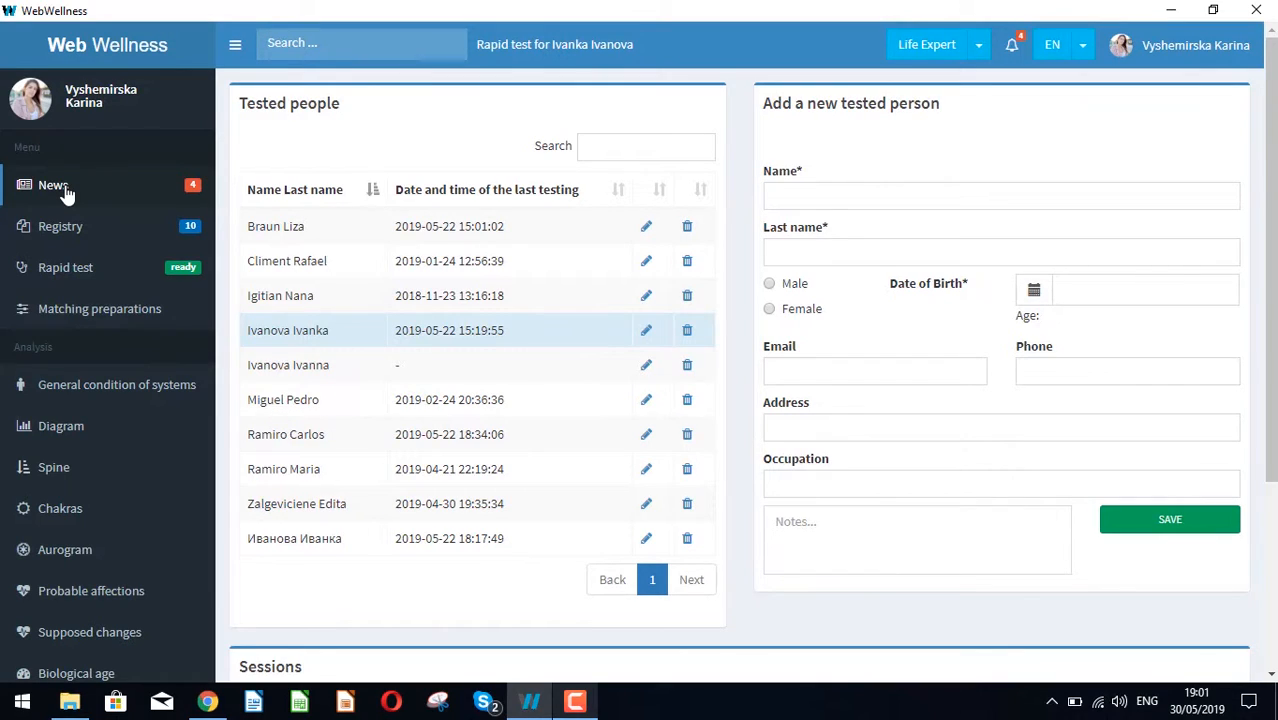
click(52, 184)
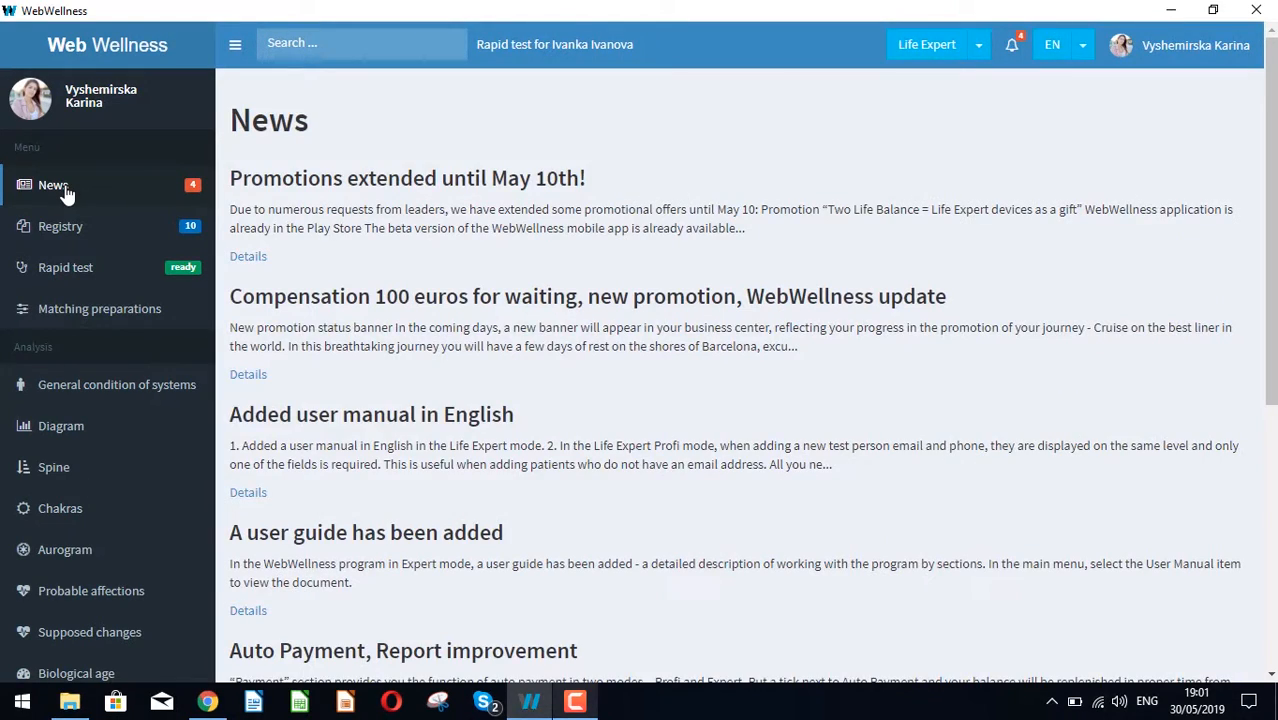
click(360, 44)
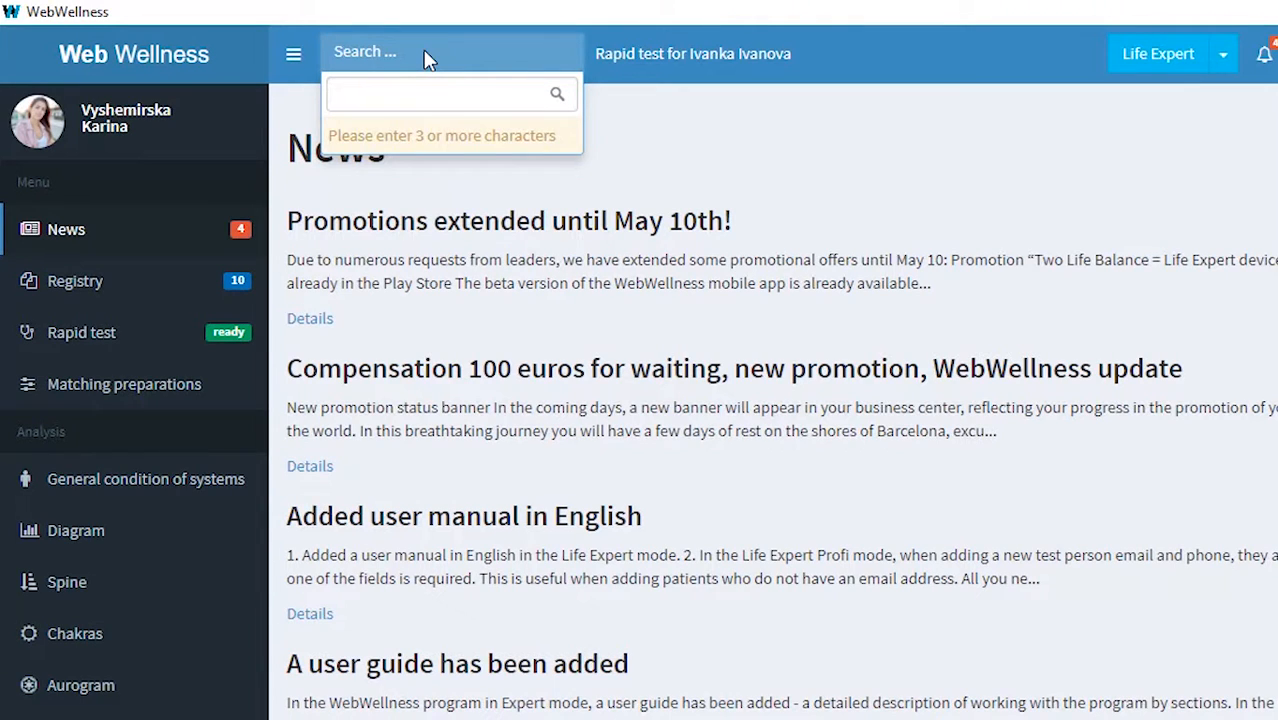
text(br)
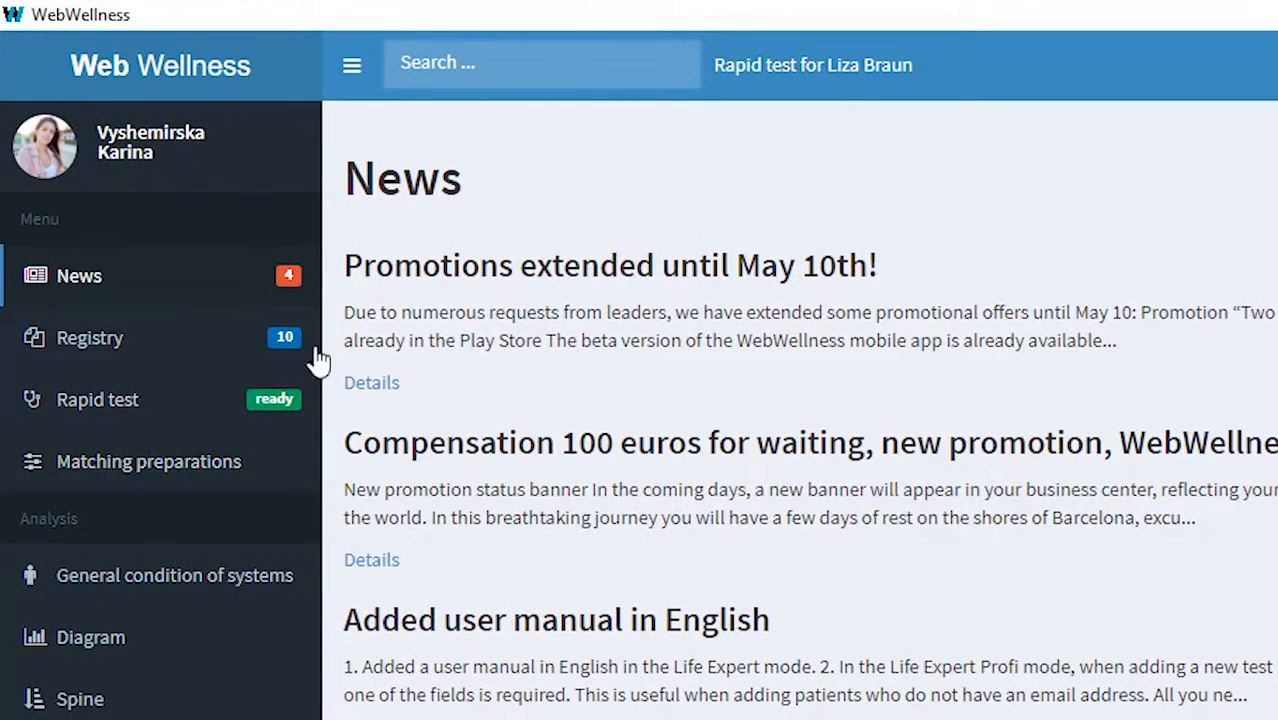
mouse_move(340, 340)
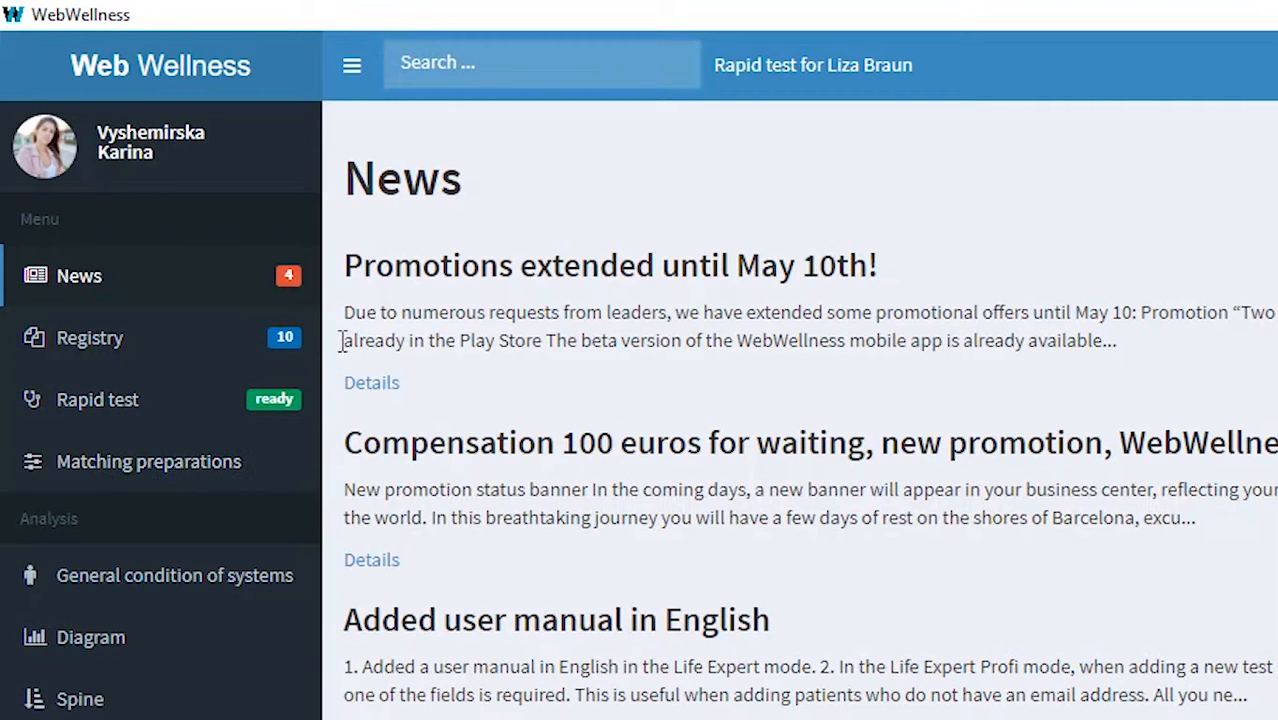
mouse_move(324, 410)
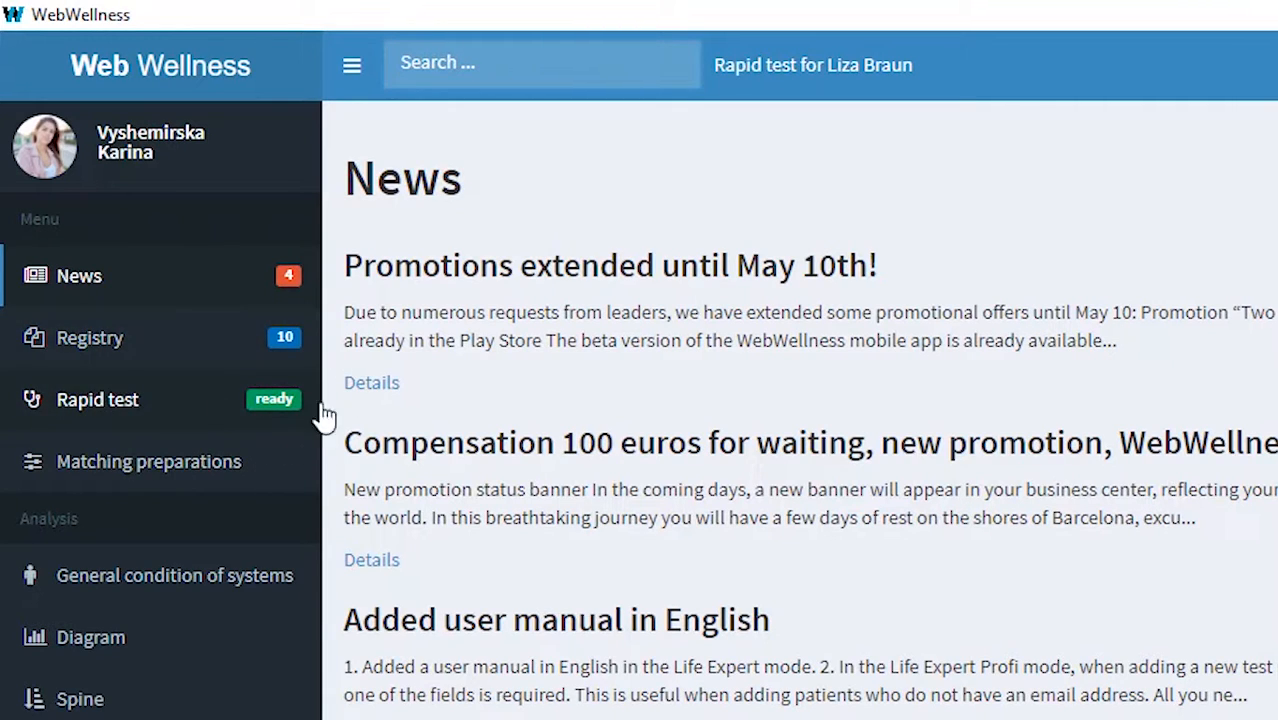
mouse_move(144, 414)
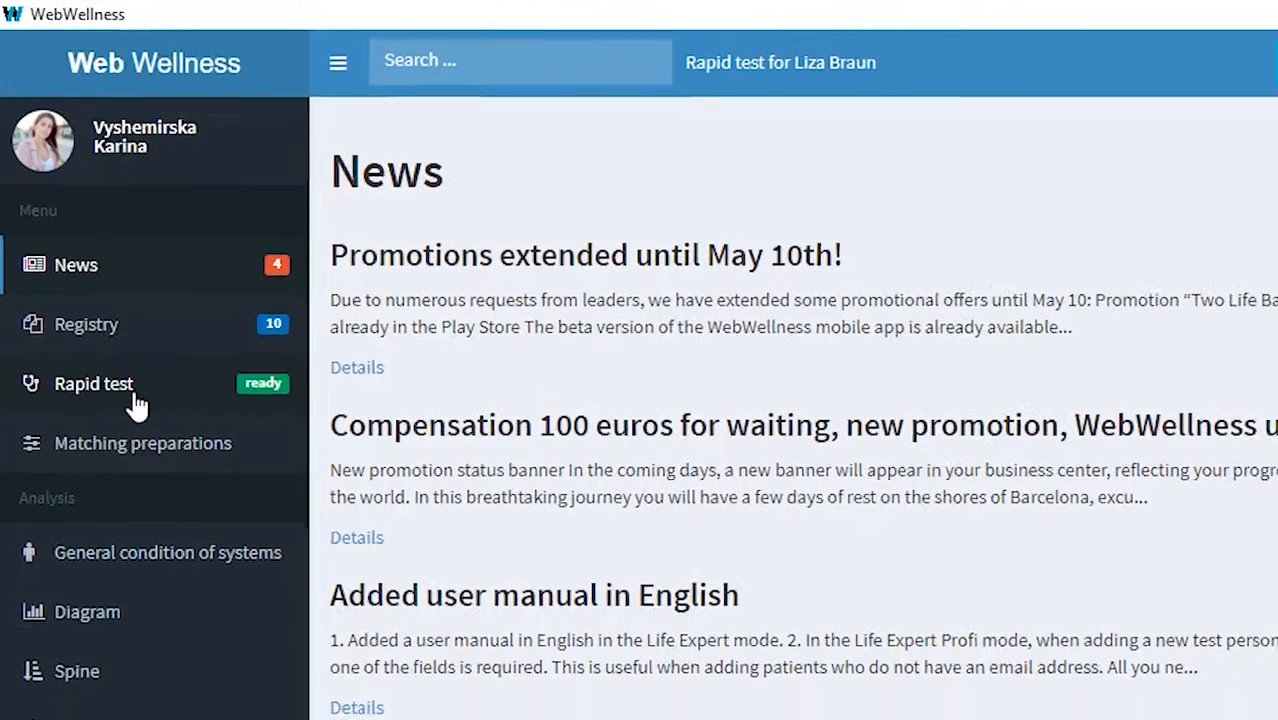
click(92, 384)
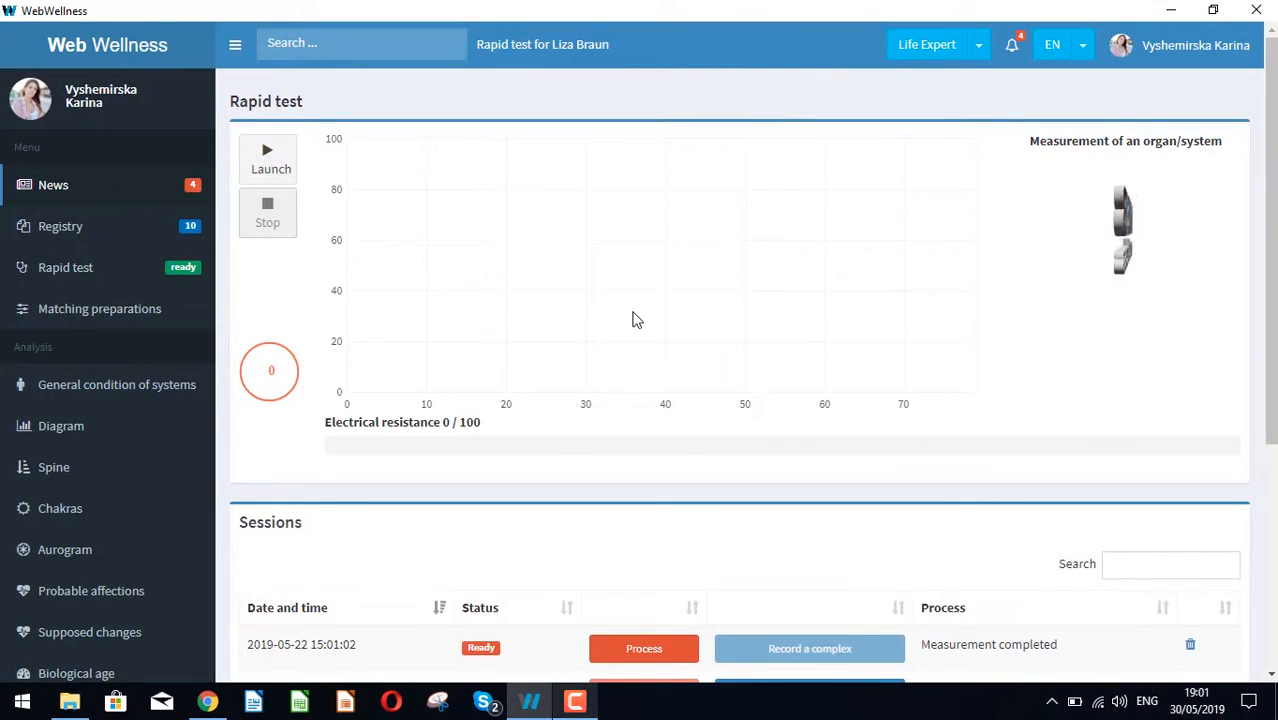
scroll(down, 3)
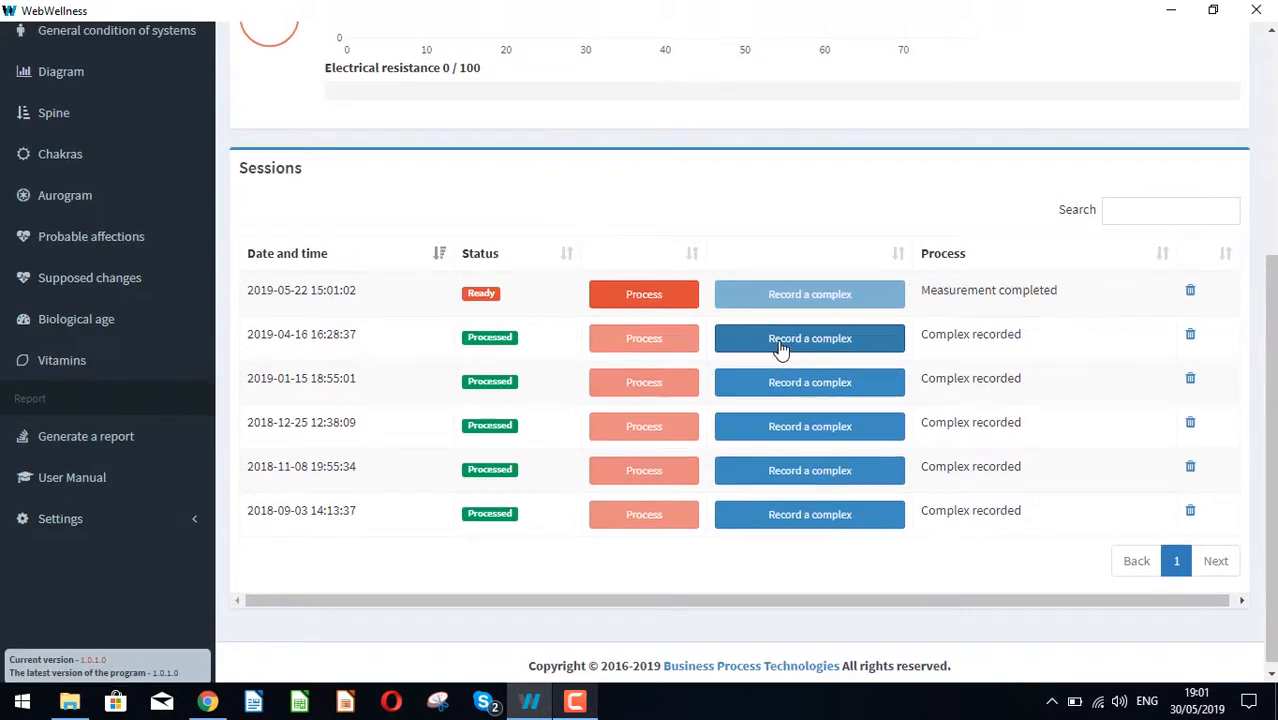
scroll(down, 3)
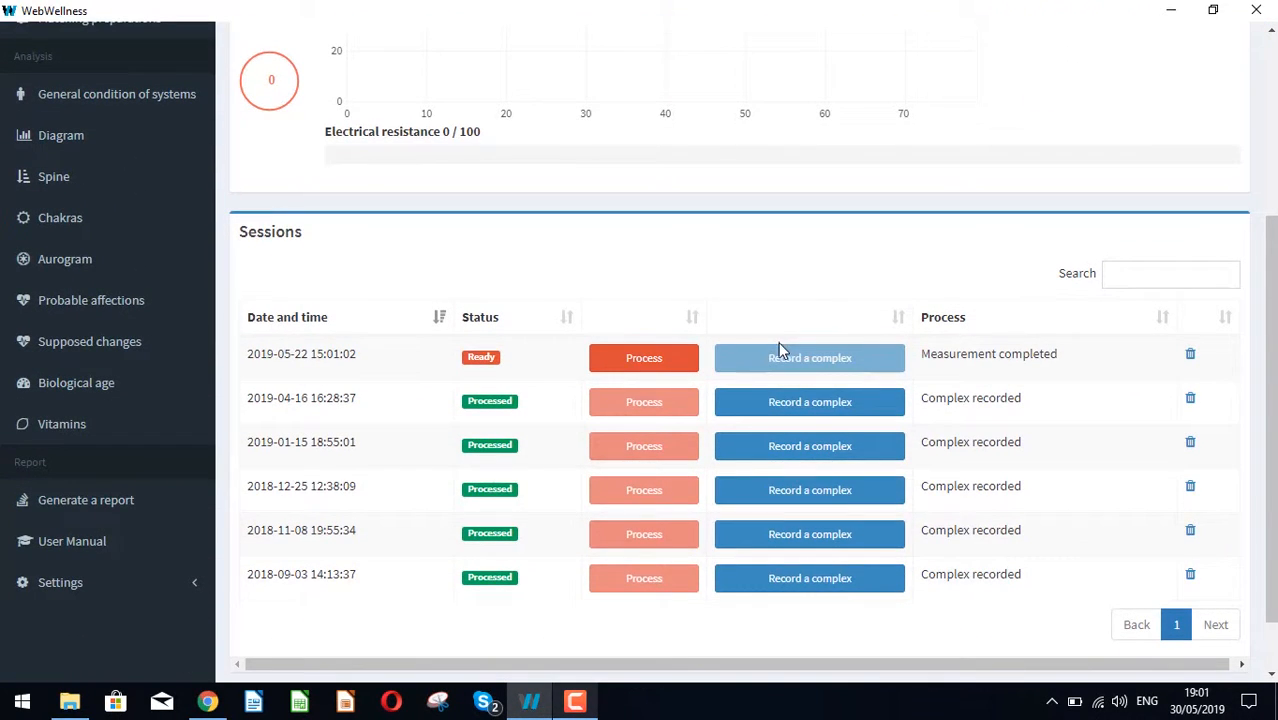
mouse_move(644, 356)
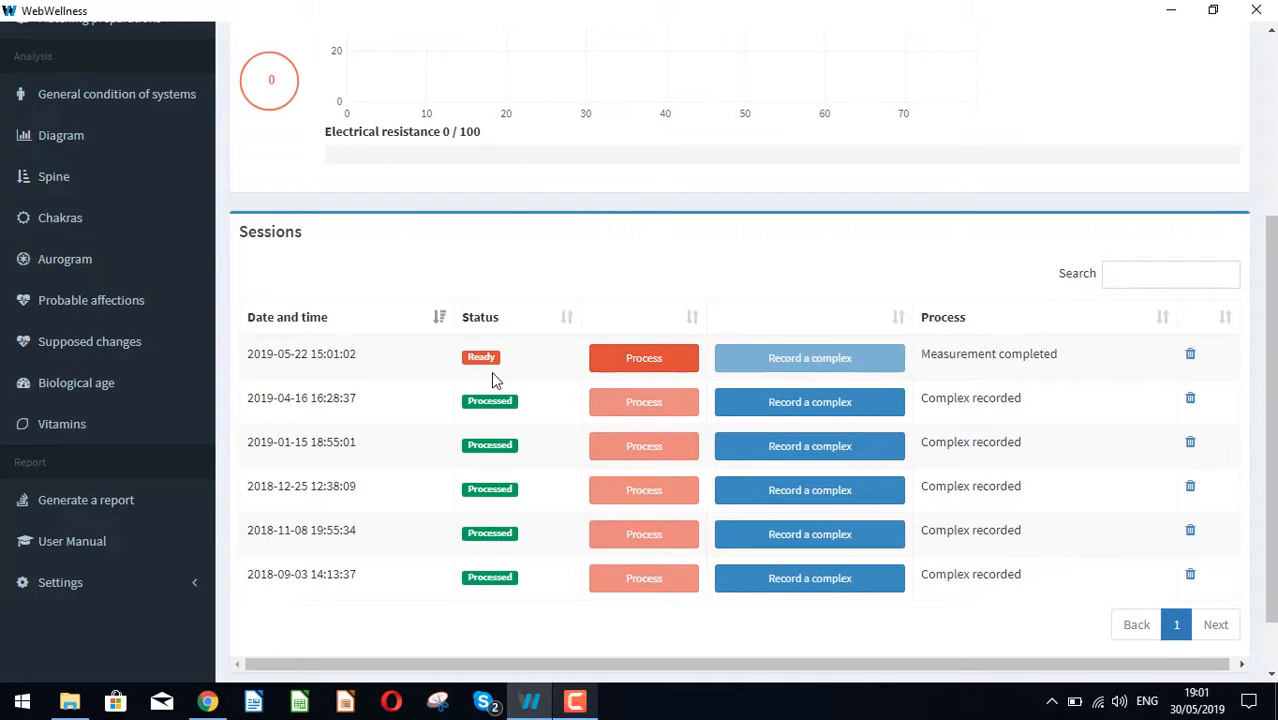
mouse_move(810, 390)
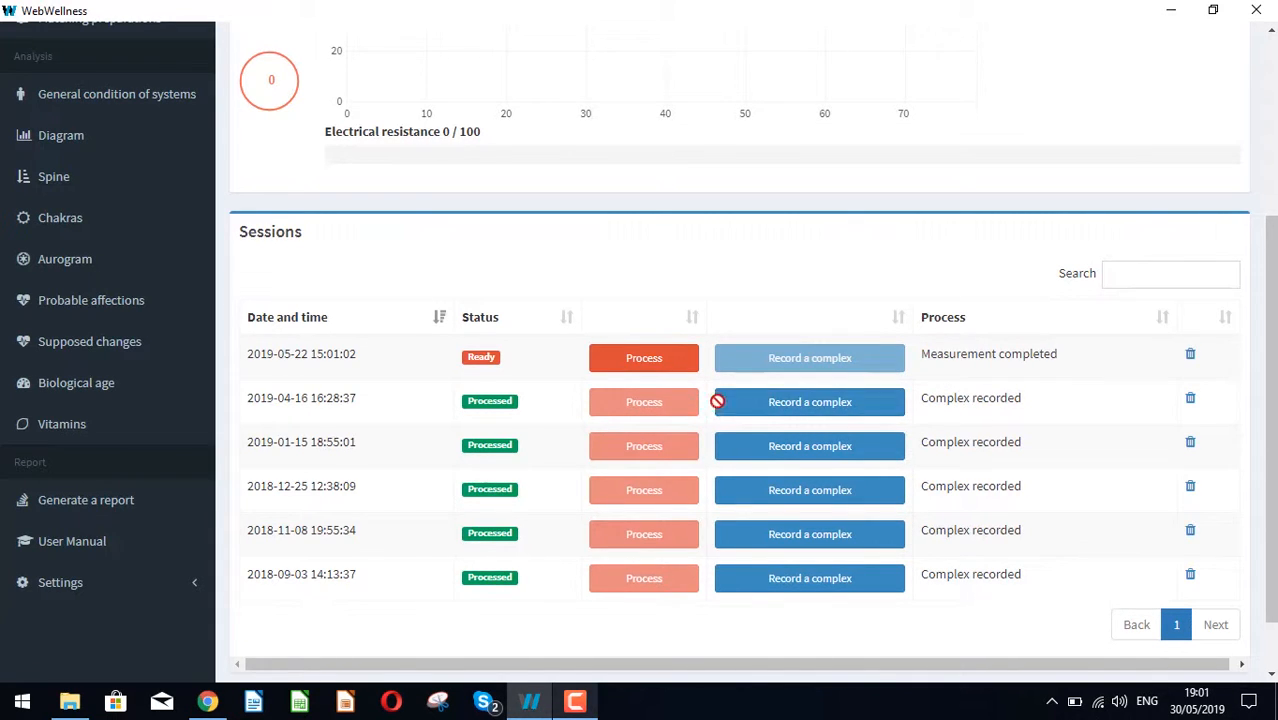
mouse_move(782, 428)
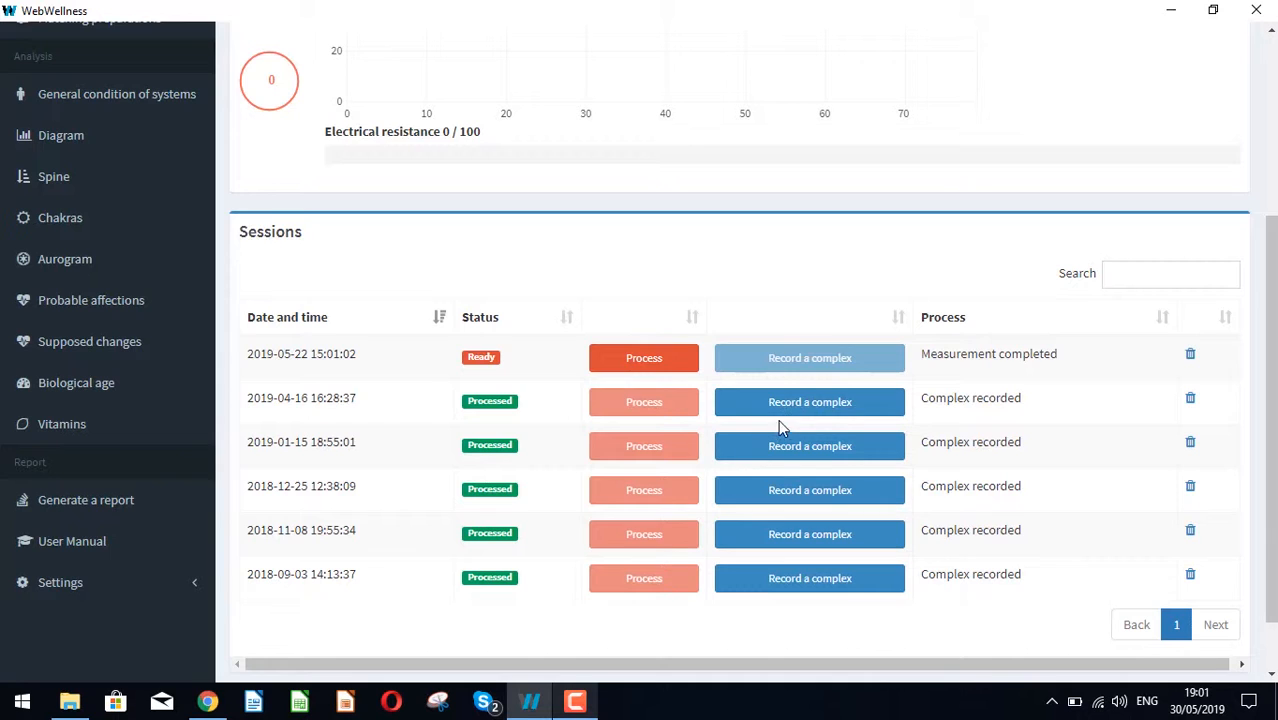
Record the complex from the 2019-04-16 Processed session into the device.
click(644, 356)
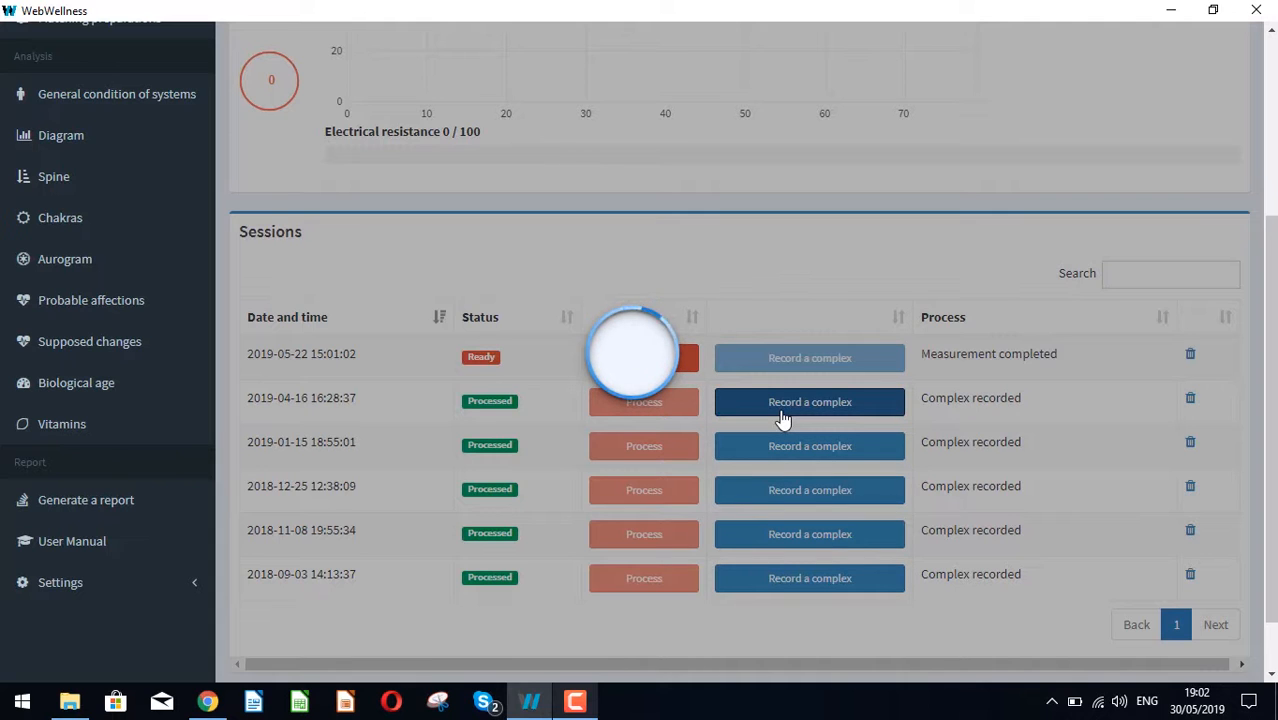
click(808, 400)
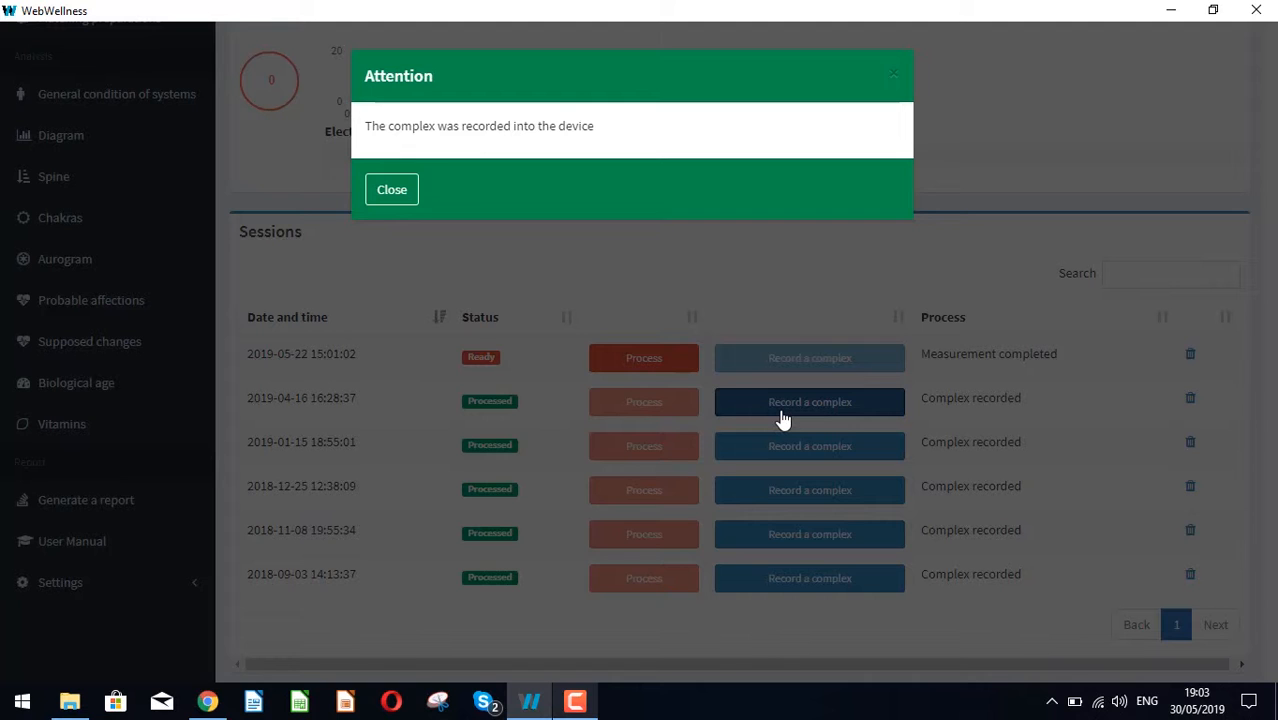
mouse_move(432, 198)
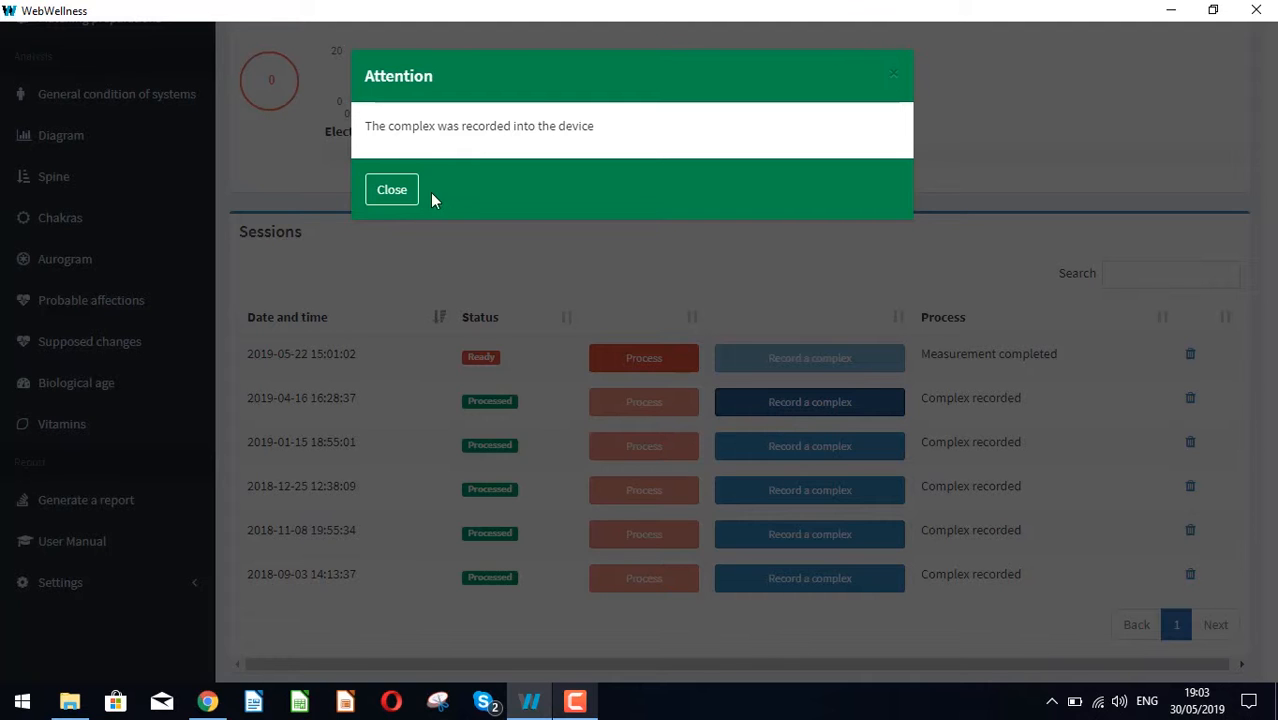
Close the Attention dialog confirming the complex was recorded.
click(390, 188)
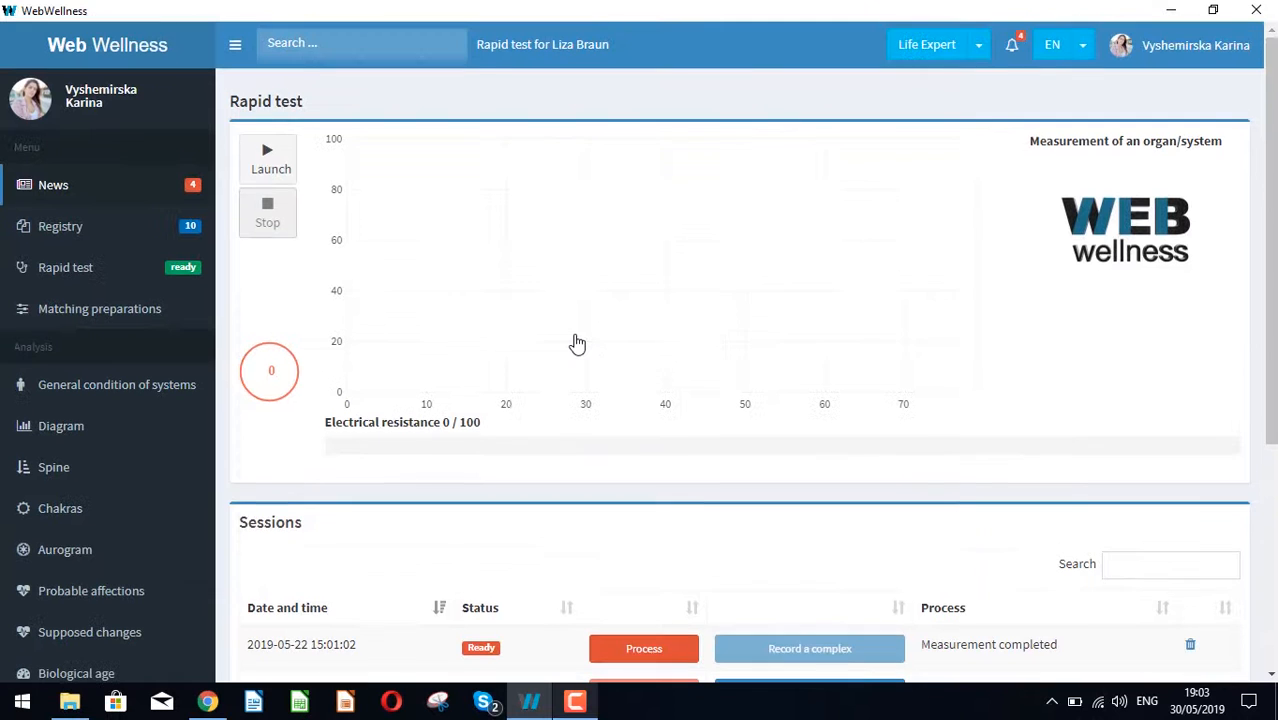